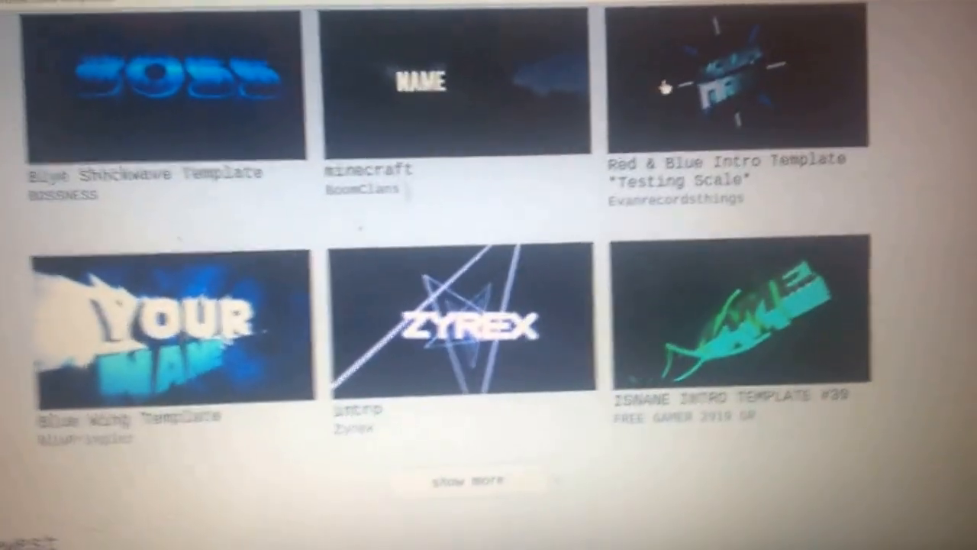
Step: Open the AWESOME DUEL WITH ZEROIC FX template page and load it into Clipmaker
{"action": "scroll", "scroll_direction": "down", "scroll_amount": 3}
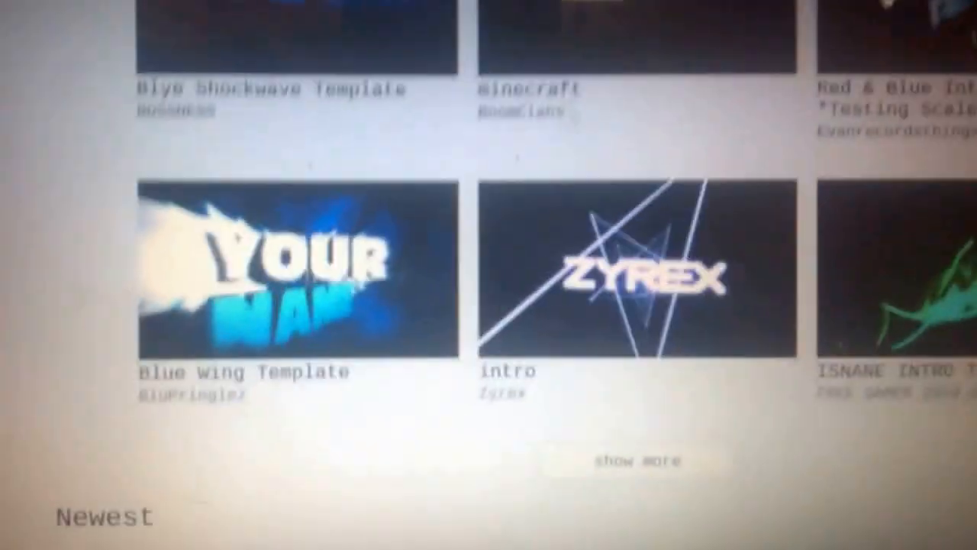
{"action": "scroll", "scroll_direction": "up", "scroll_amount": 3}
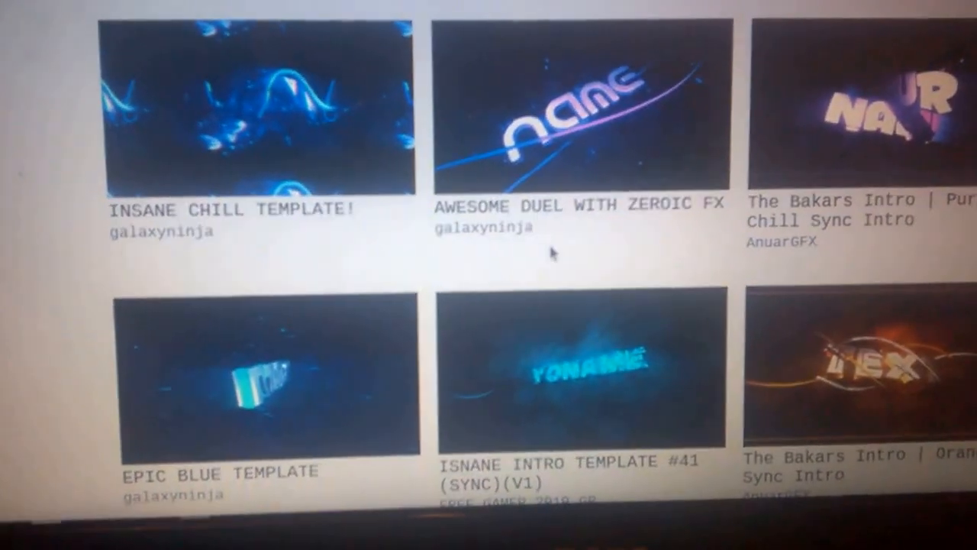
{"action": "left_click", "coordinate": [576, 107]}
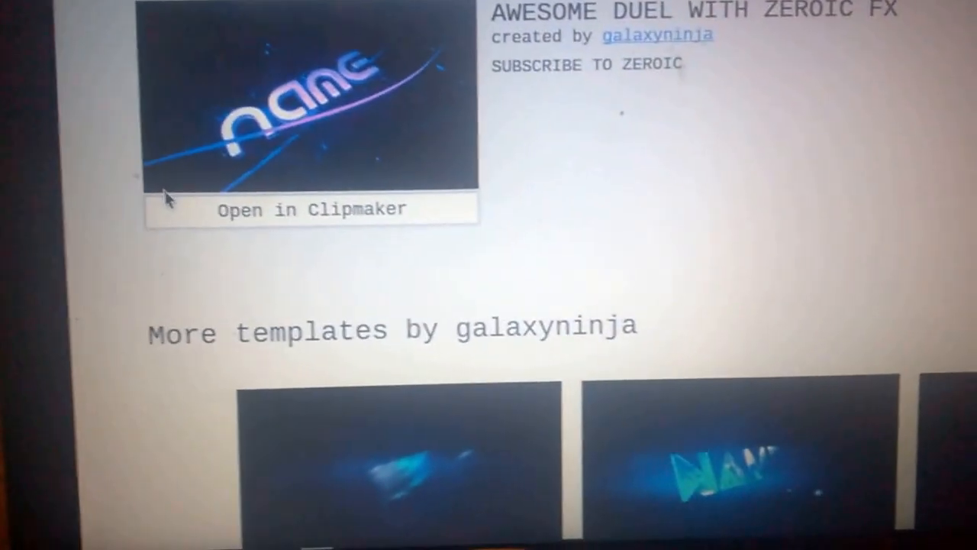
{"action": "left_click", "coordinate": [309, 99]}
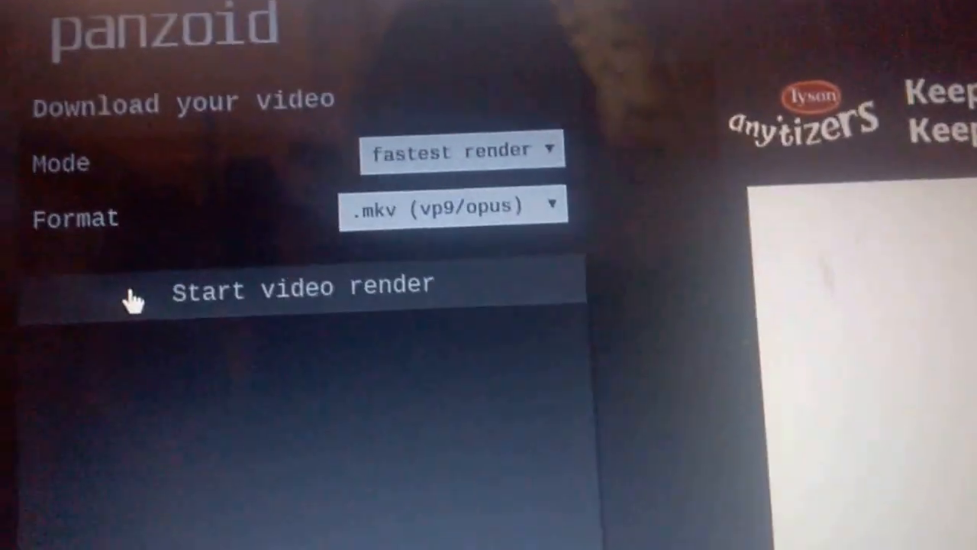
Step: Start the video render with fastest render mode and .mkv format
{"action": "left_click", "coordinate": [302, 286]}
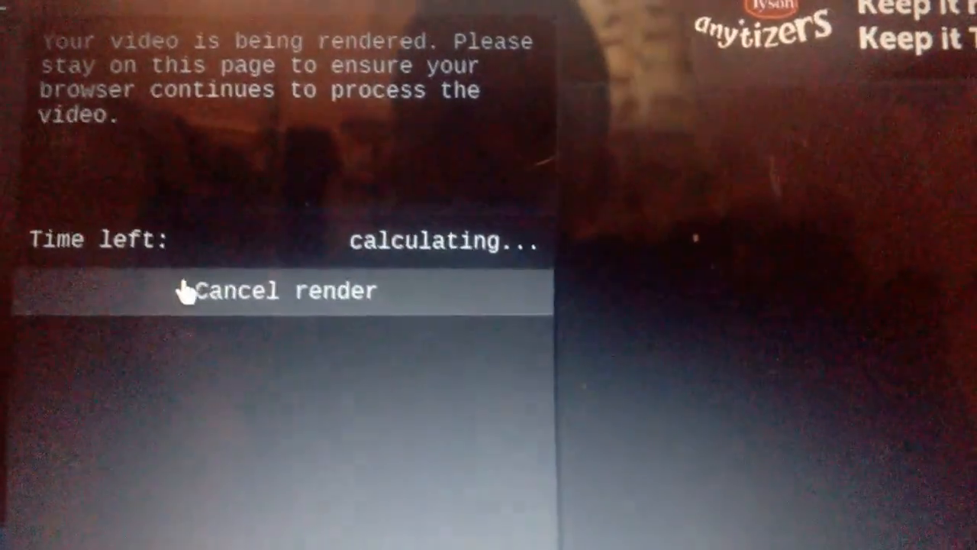
{"action": "left_click", "coordinate": [283, 291]}
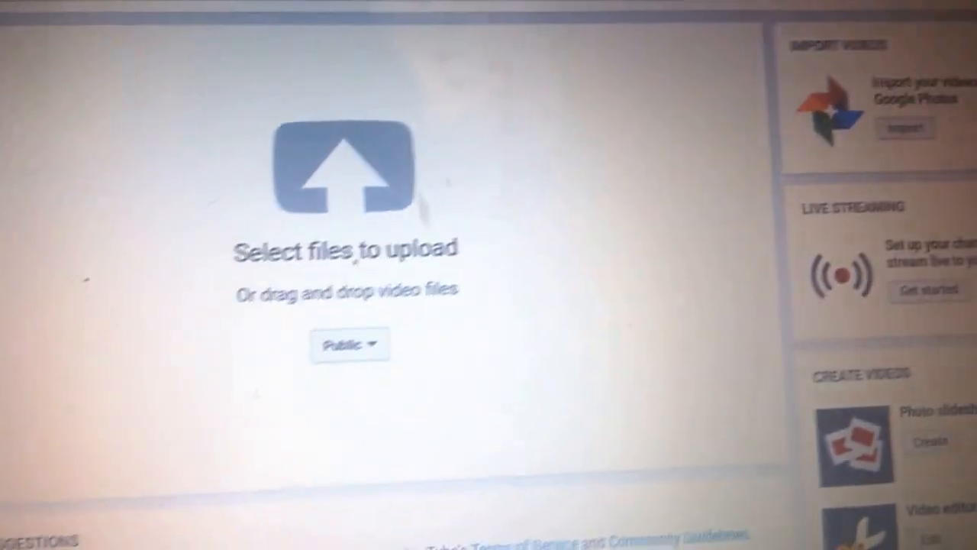
Step: Open YouTube's Select files to upload page
{"action": "left_click", "coordinate": [347, 168]}
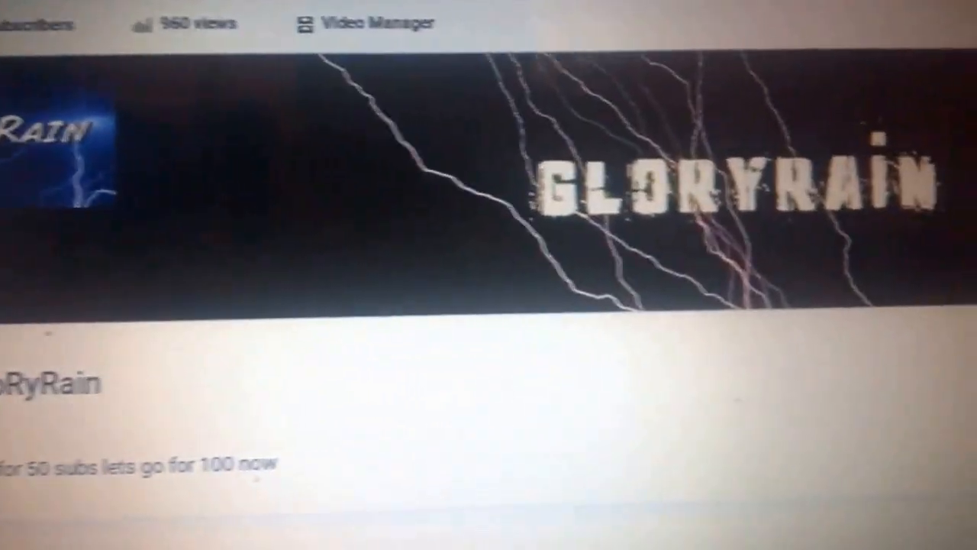
{"action": "scroll", "scroll_direction": "down", "scroll_amount": 3}
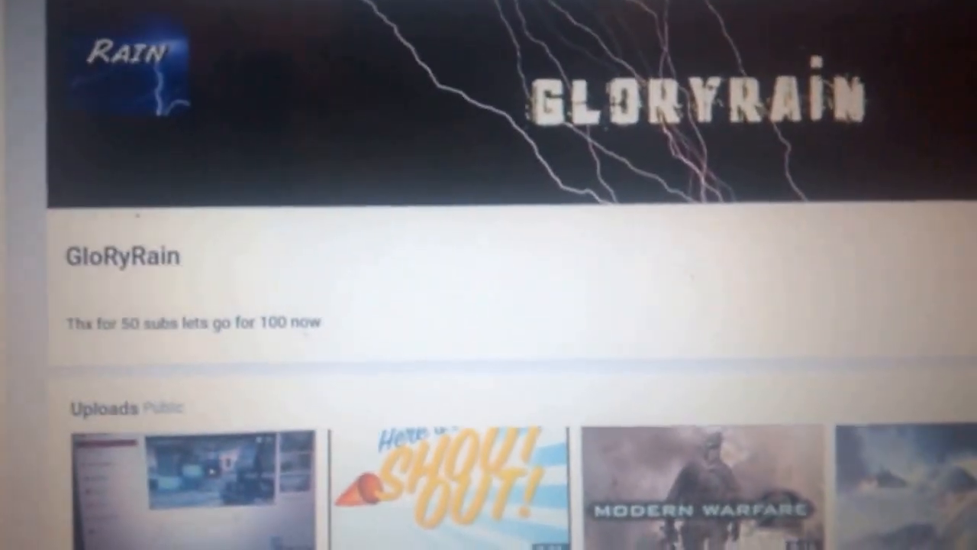
{"action": "scroll", "scroll_direction": "down", "scroll_amount": 3}
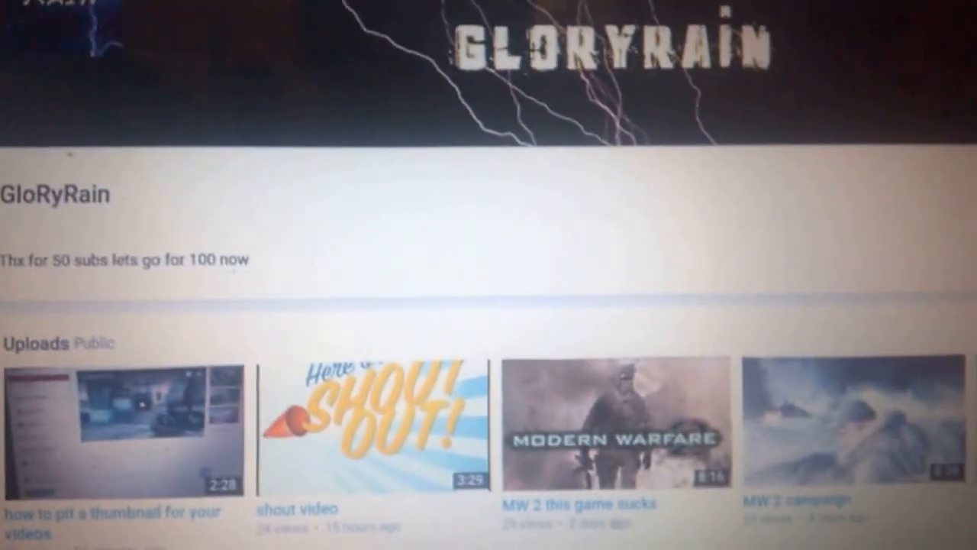